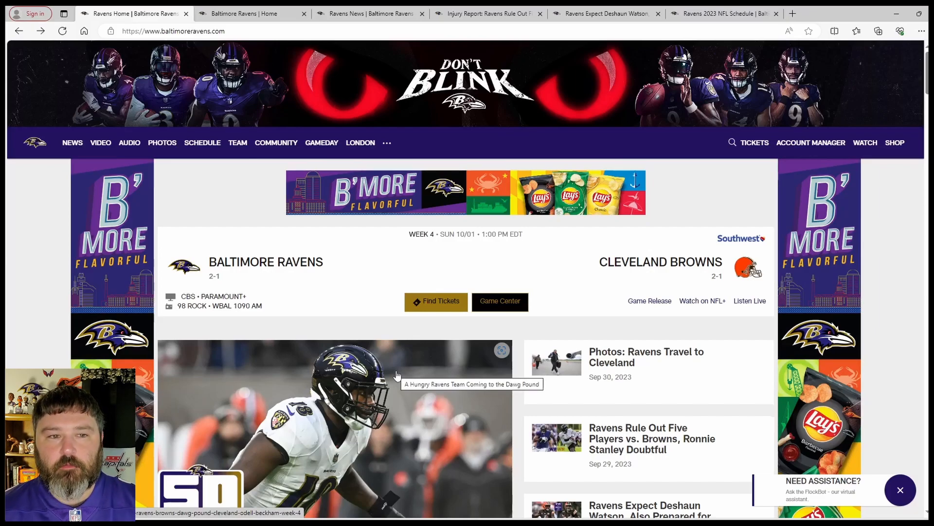
mouse_move(391, 295)
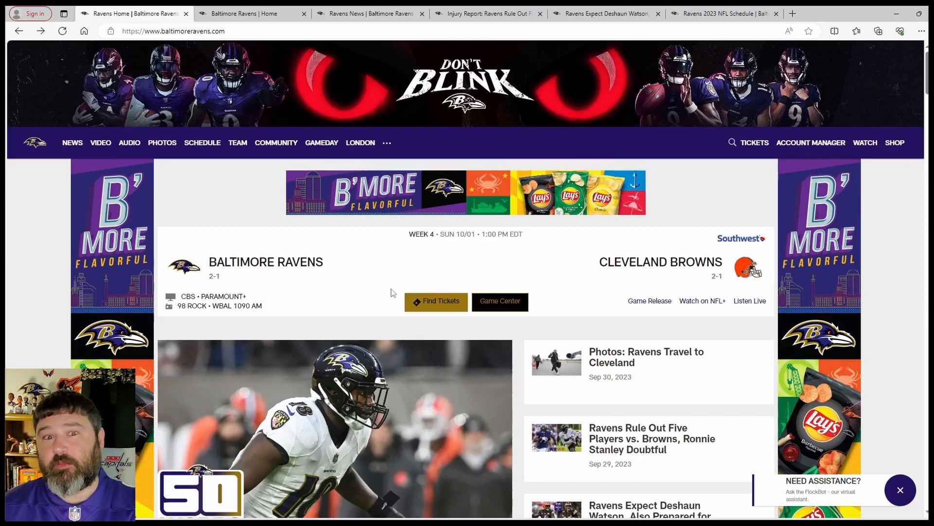
mouse_move(408, 328)
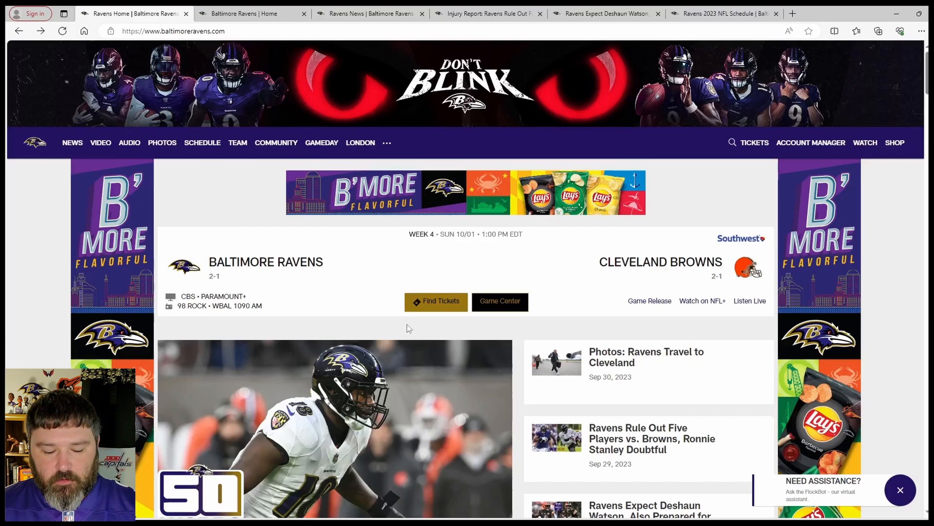
mouse_move(403, 362)
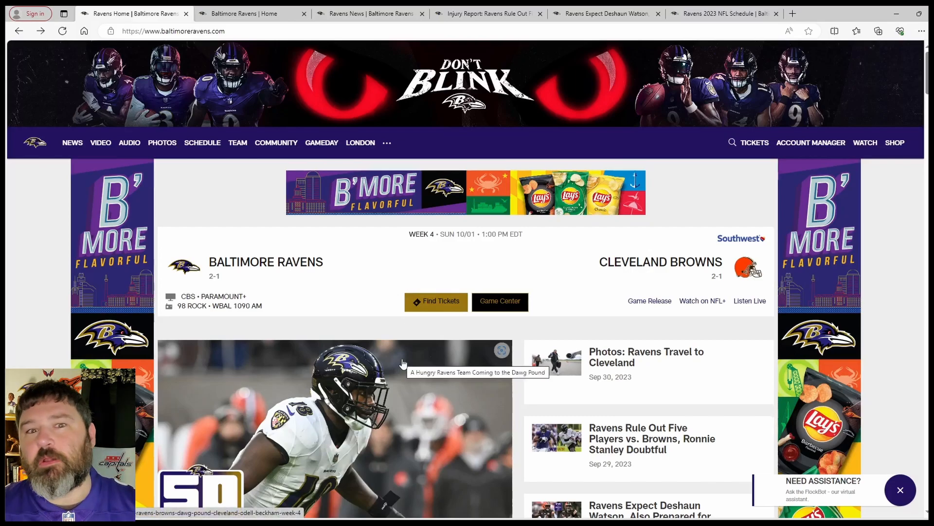
mouse_move(446, 373)
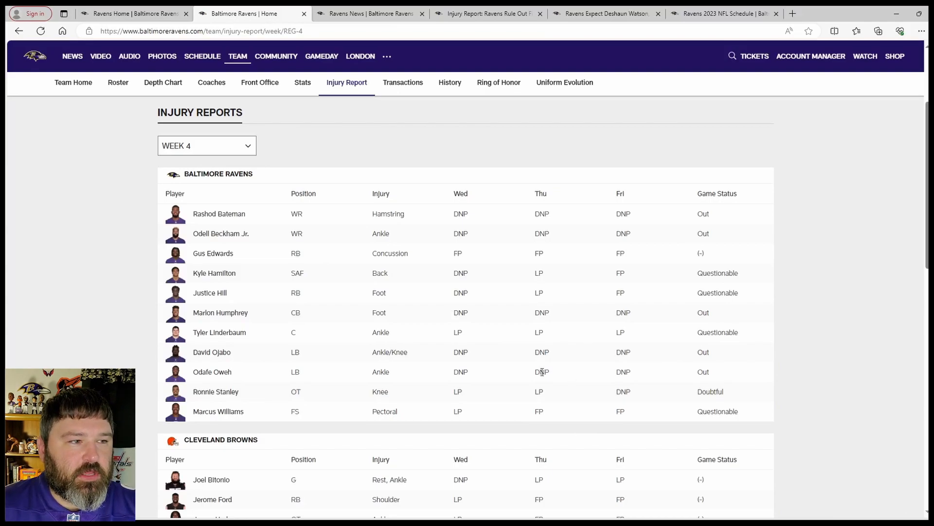
scroll("down", 3)
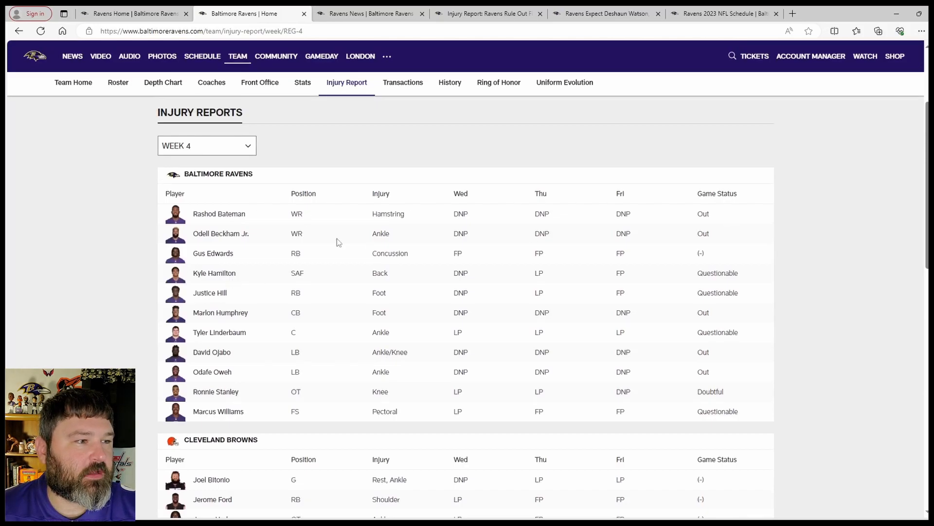
mouse_move(724, 244)
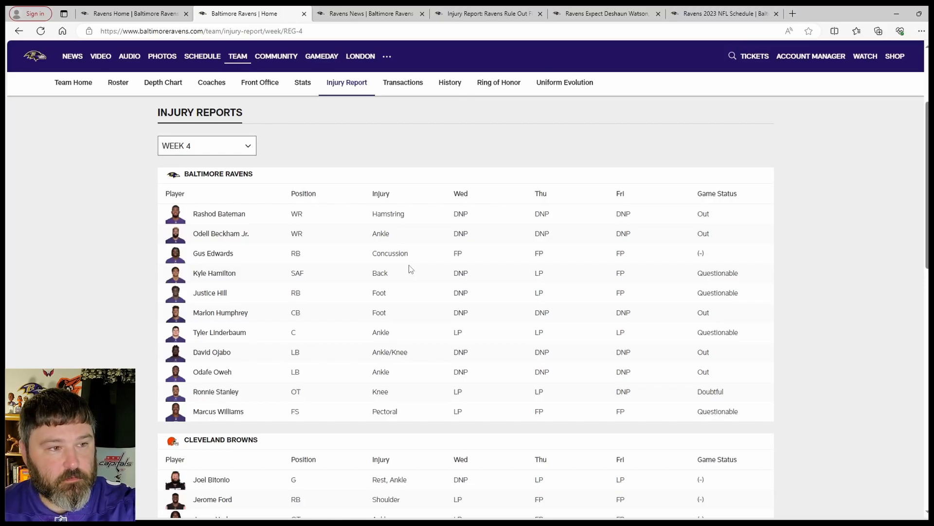
scroll("down", 3)
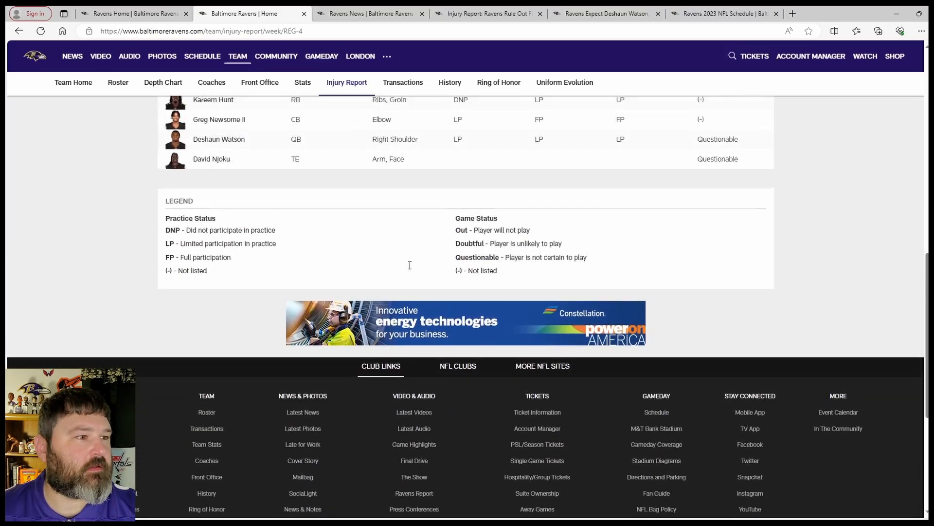
scroll("down", 3)
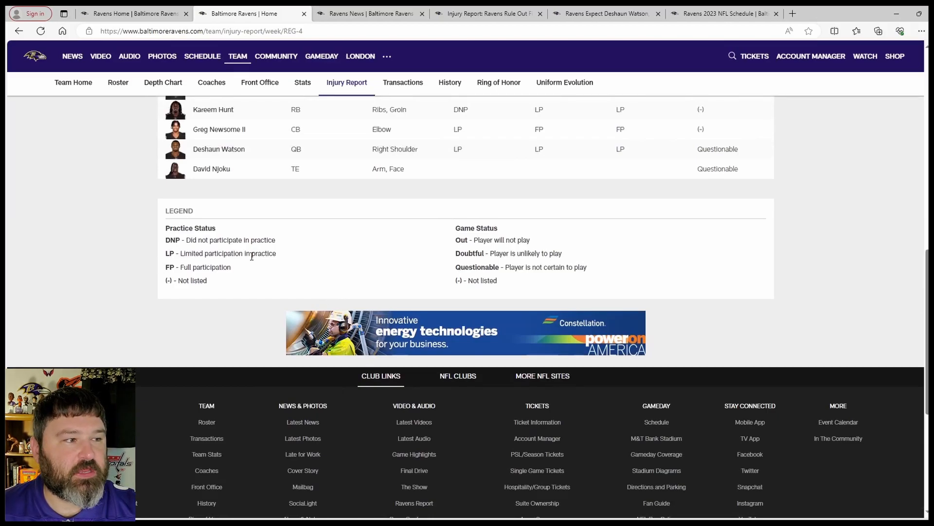
mouse_move(216, 266)
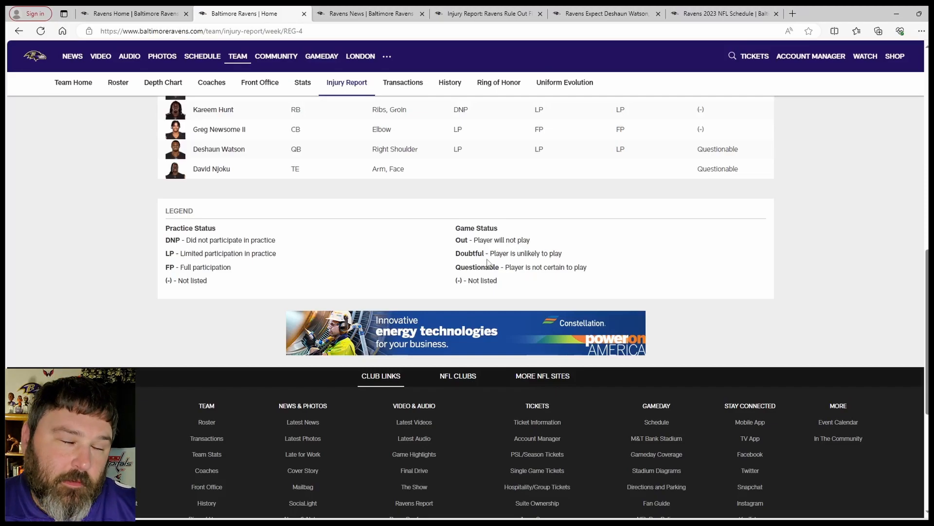
mouse_move(542, 302)
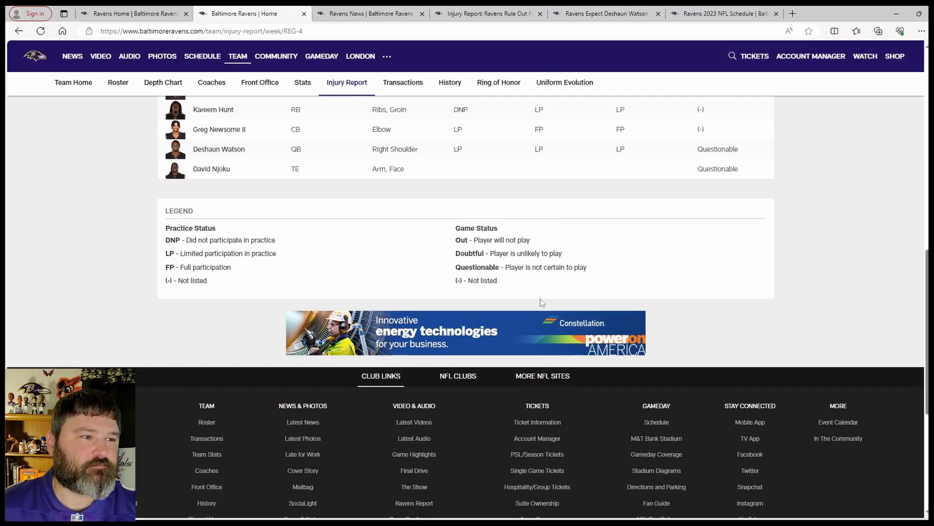
mouse_move(651, 246)
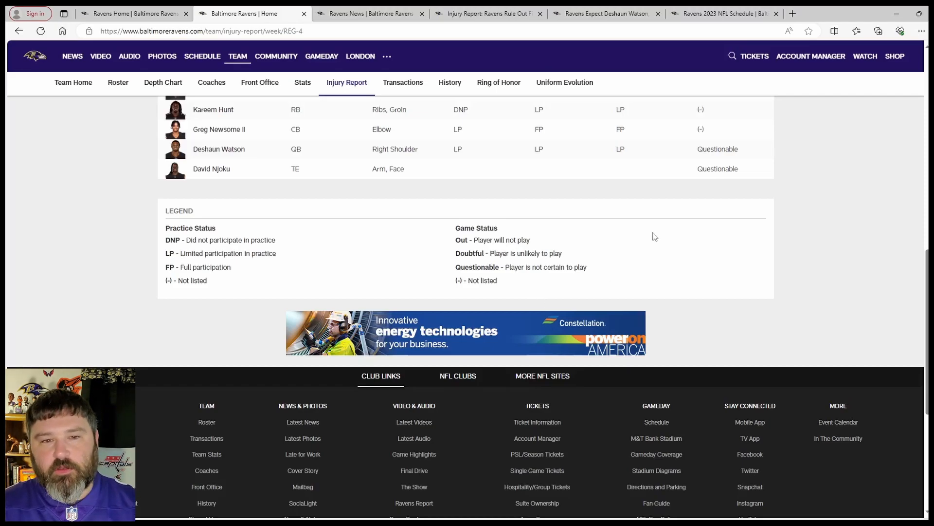
mouse_move(587, 329)
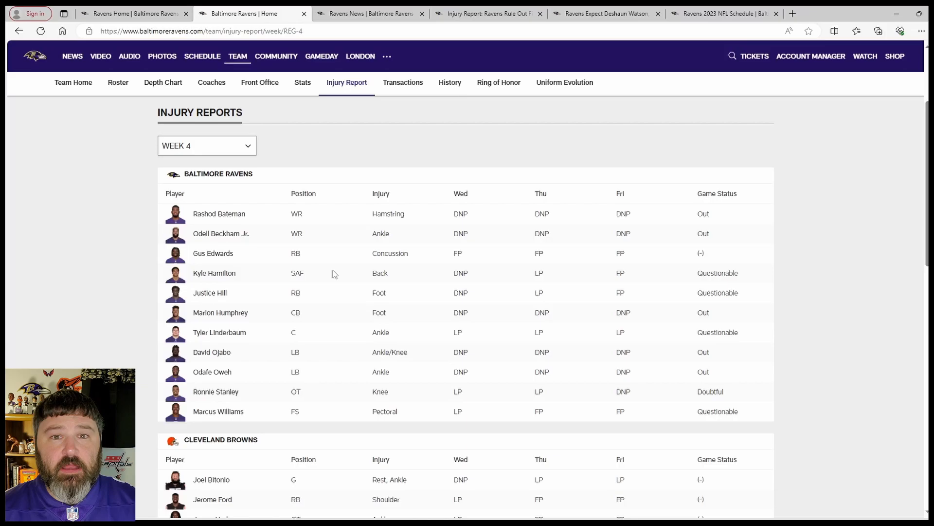
mouse_move(277, 276)
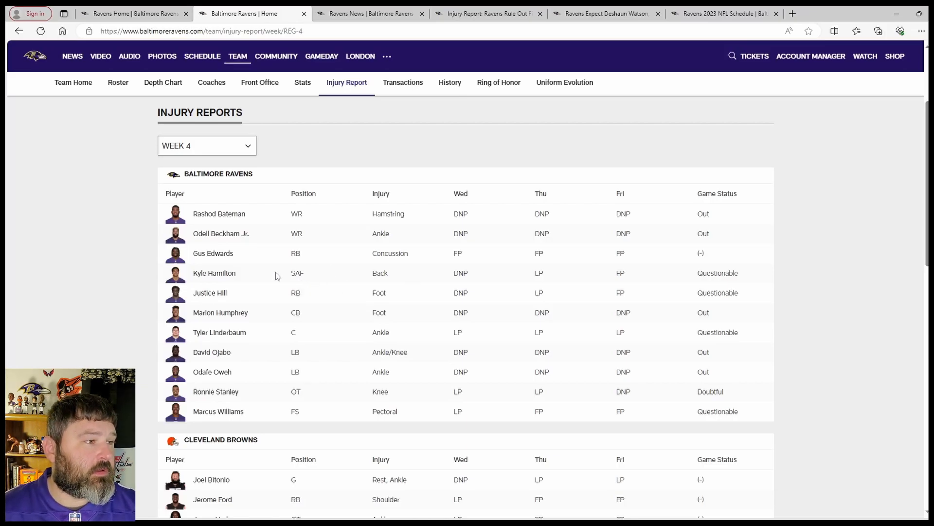
mouse_move(411, 278)
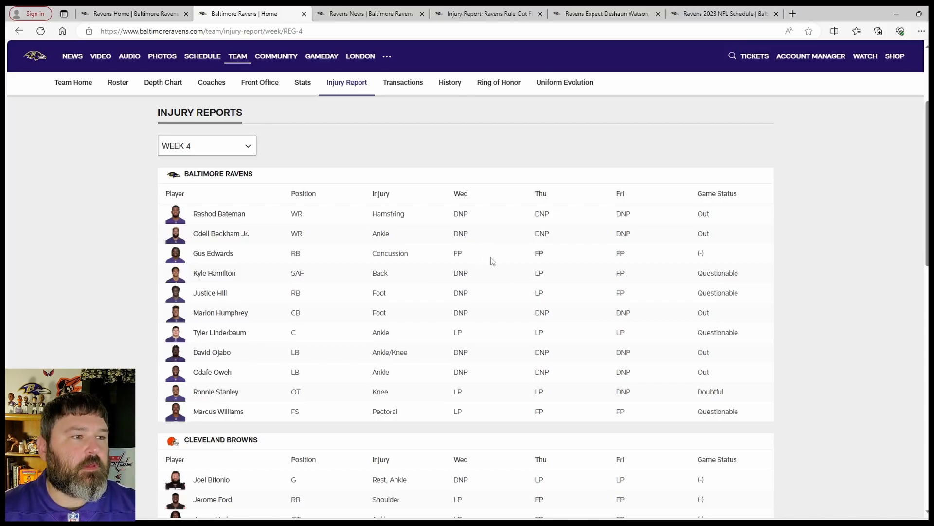
mouse_move(541, 276)
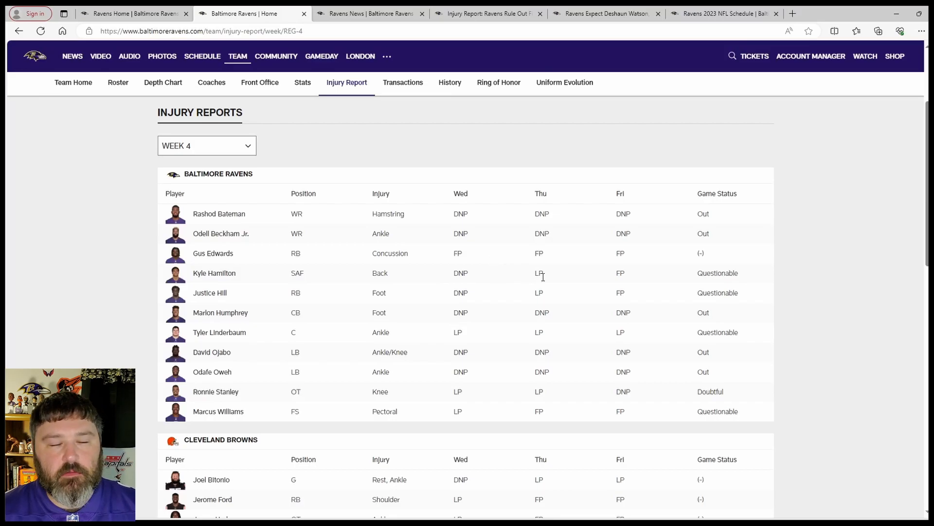
mouse_move(613, 274)
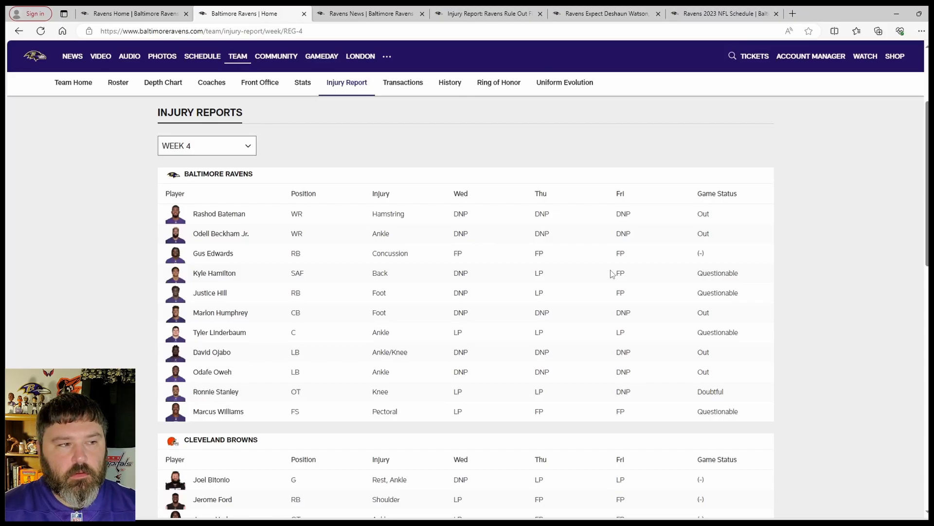
mouse_move(377, 294)
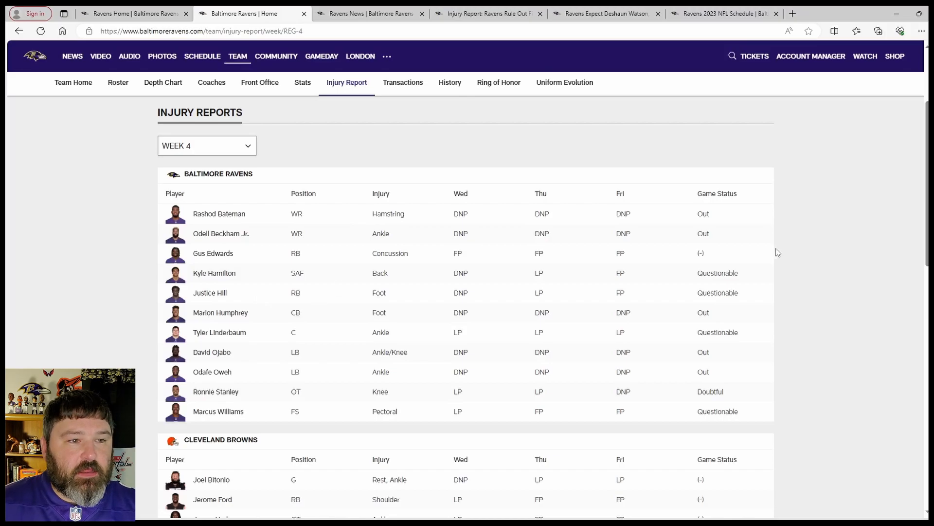
mouse_move(759, 265)
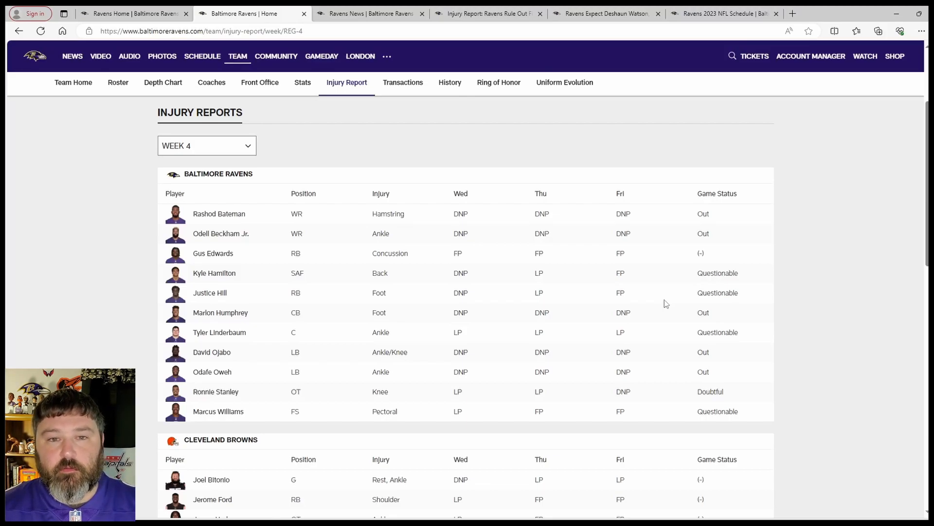
mouse_move(666, 268)
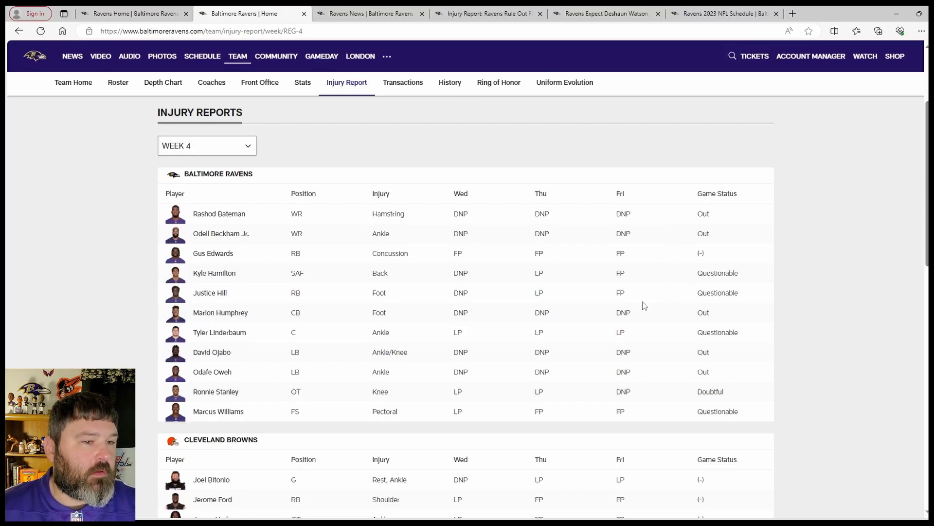
mouse_move(435, 335)
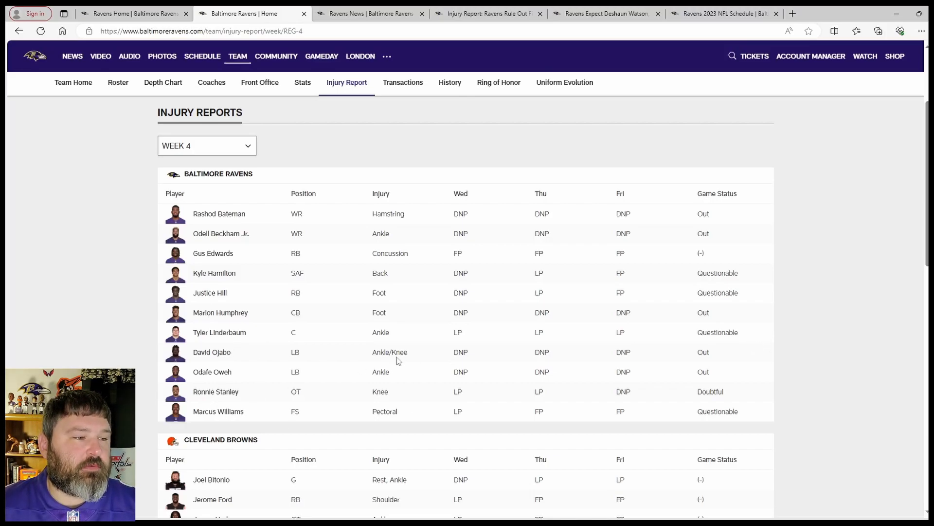
mouse_move(331, 396)
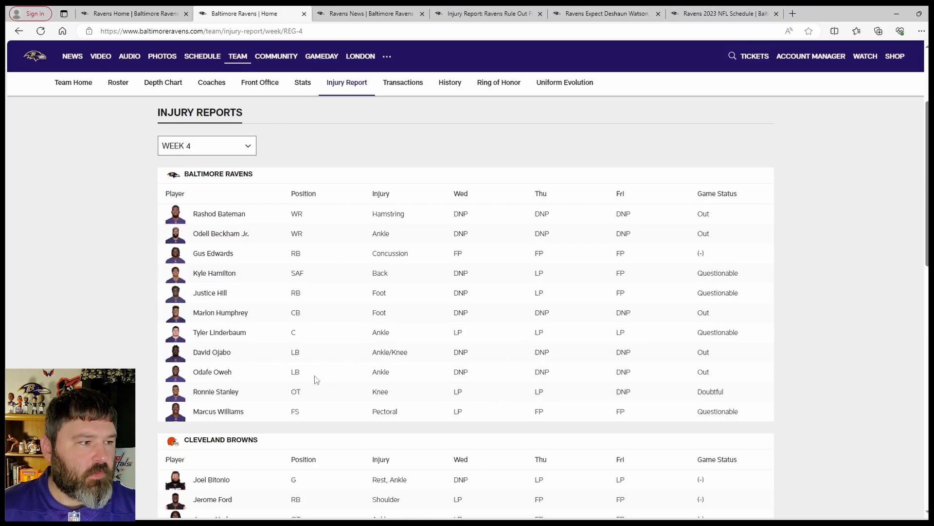
mouse_move(660, 366)
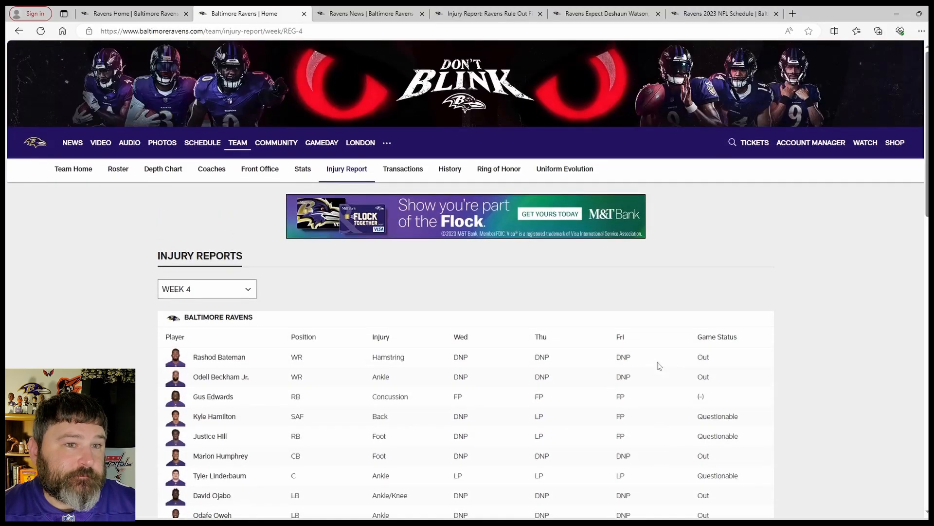
- Scroll the Week 4 injury report down to the full Browns list, including Bitonio, Ford and Hunt
scroll("down", 3)
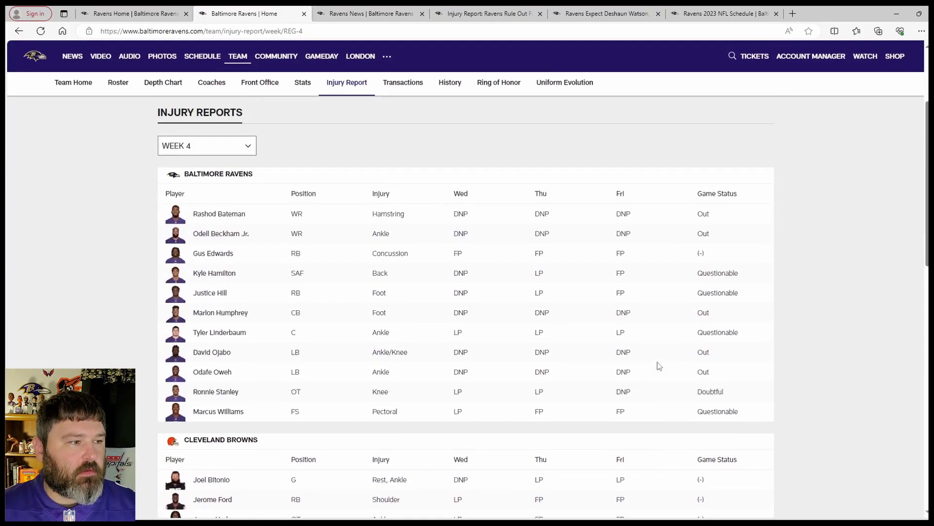
scroll("down", 3)
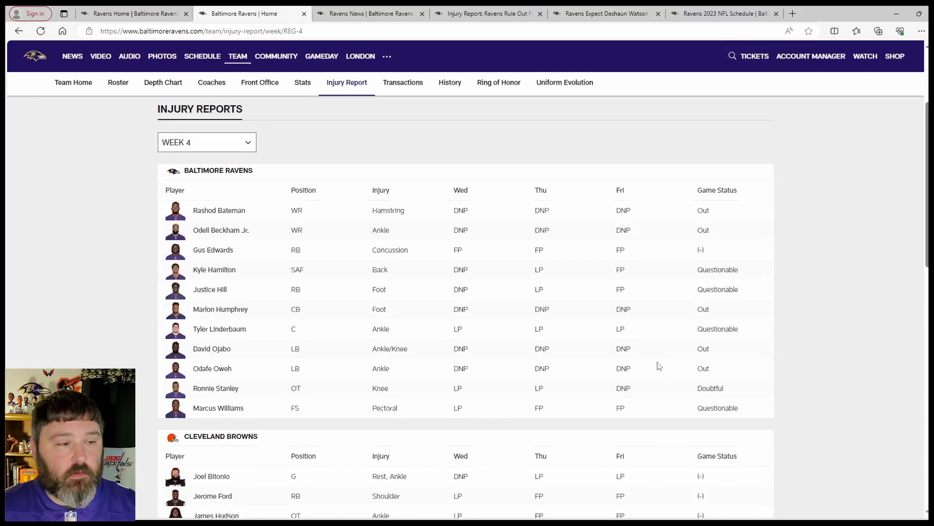
scroll("down", 3)
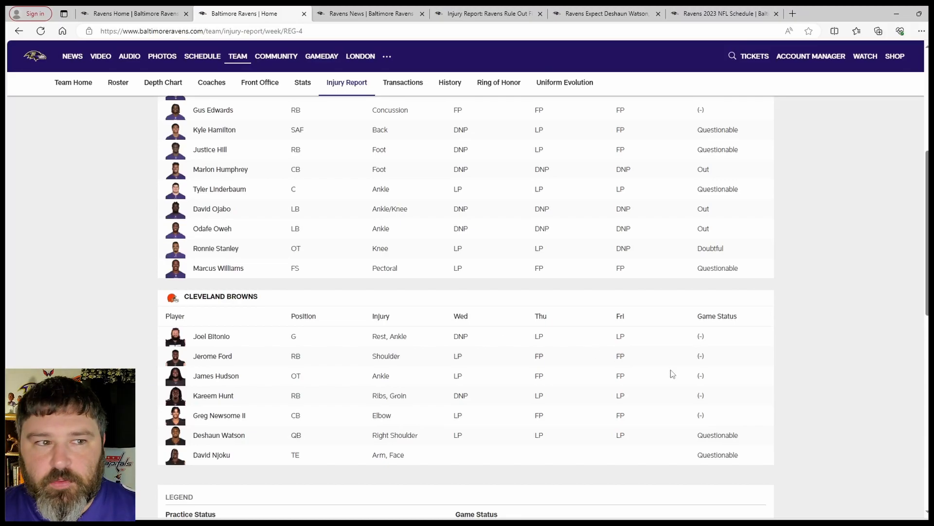
scroll("up", 3)
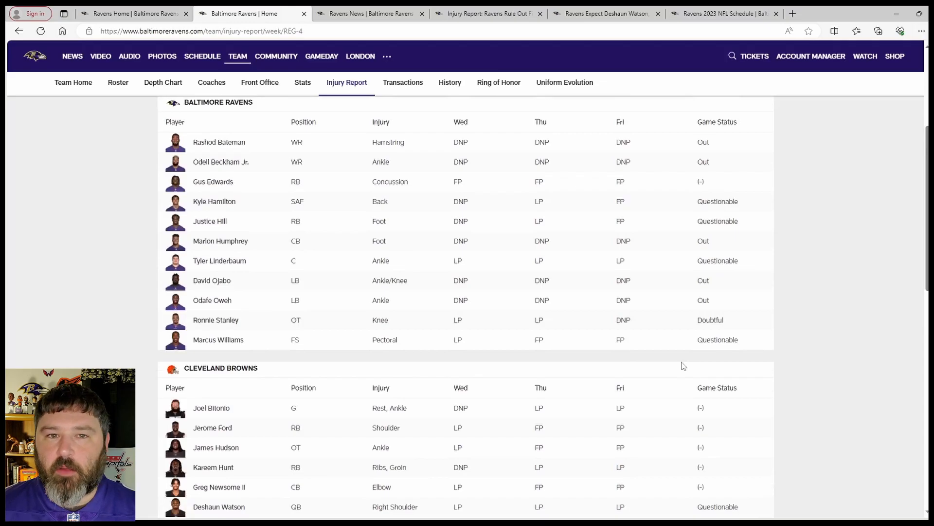
mouse_move(887, 362)
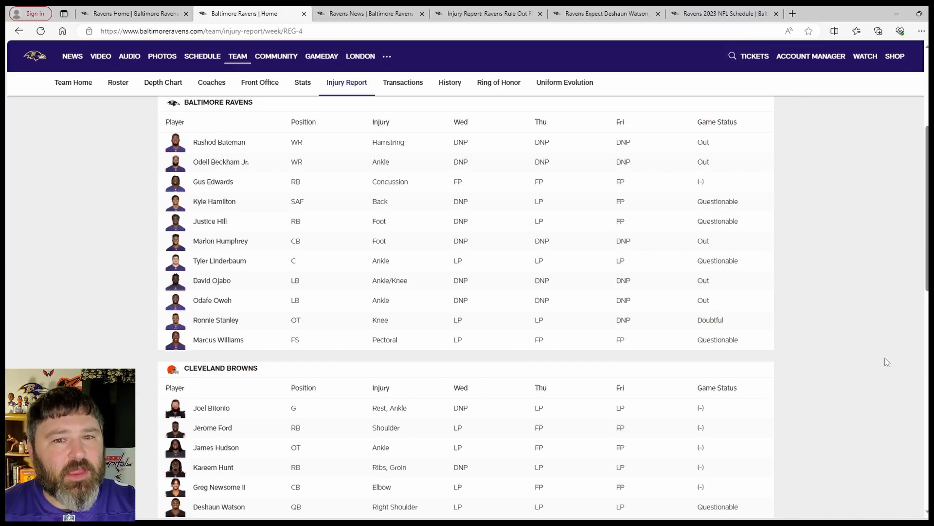
mouse_move(887, 390)
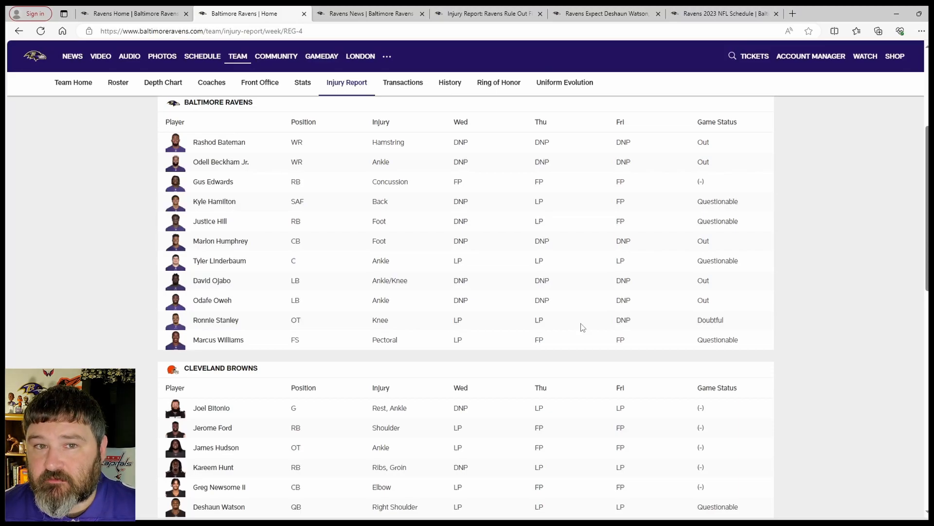
mouse_move(488, 340)
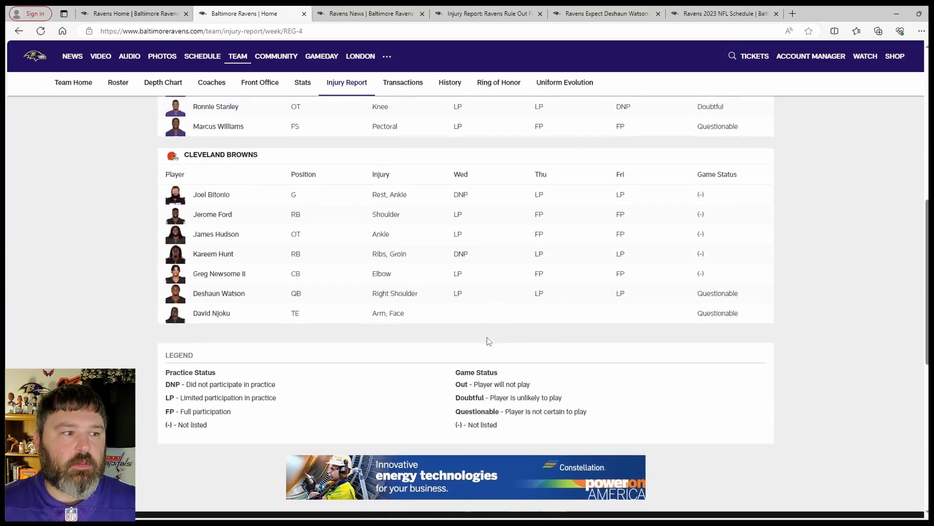
- Return to the top of the injury report and switch to the 'Ravens News' tab
scroll("down", 3)
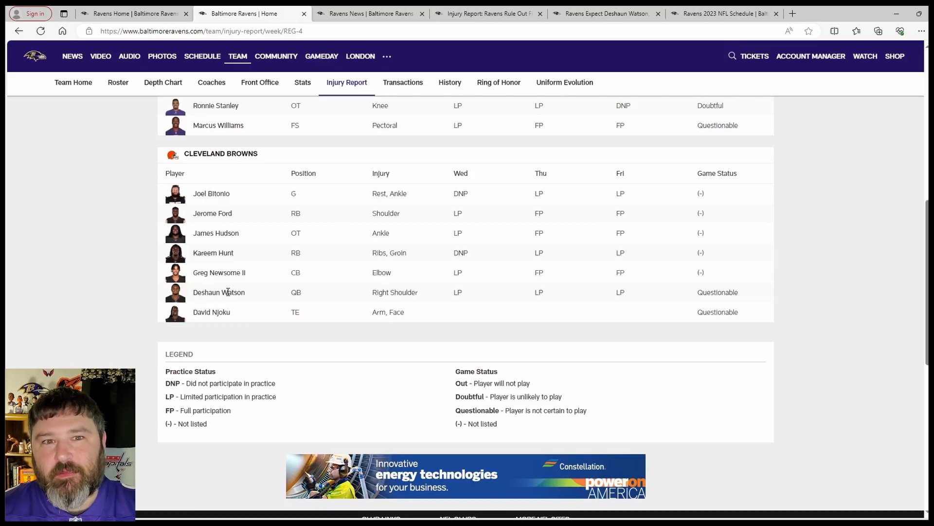
scroll("up", 3)
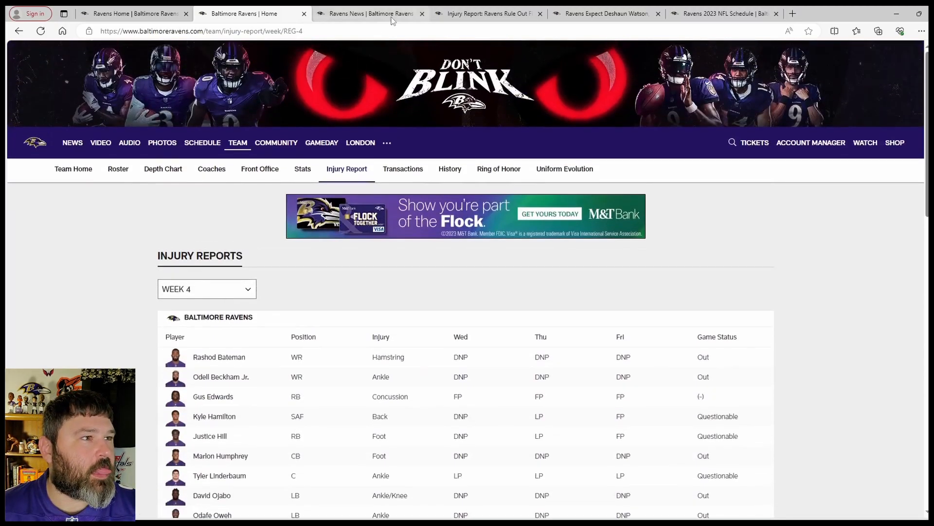
left_click(370, 13)
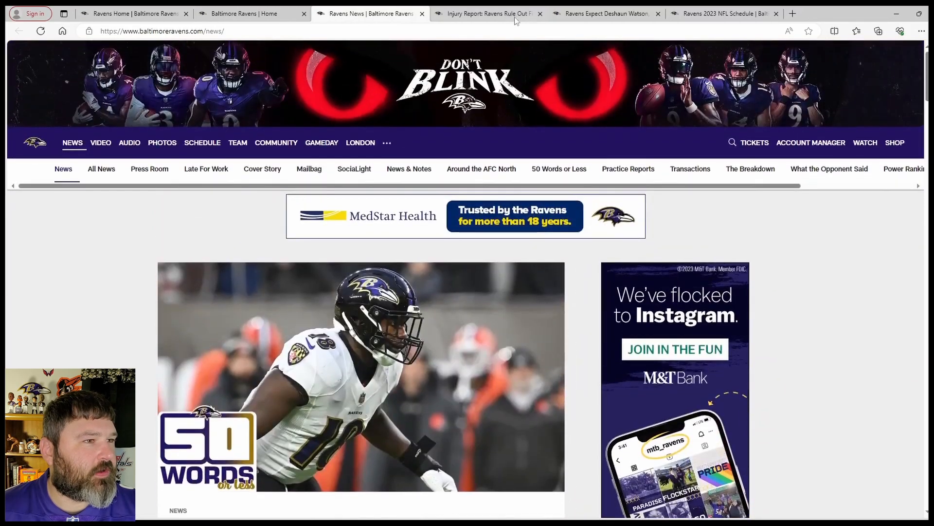
- View the 'Ravens Rule Out Five Players' article, then the Deshaun Watson article
left_click(486, 13)
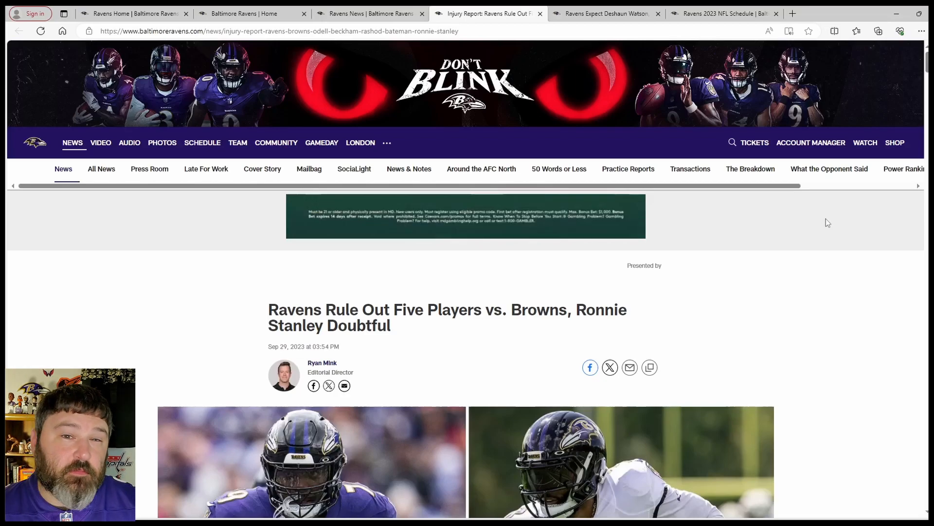
mouse_move(793, 220)
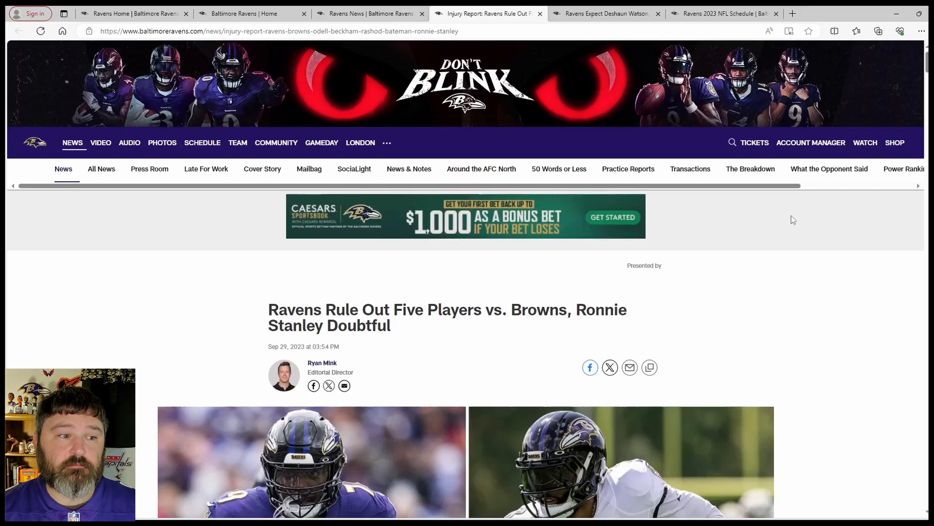
left_click(605, 14)
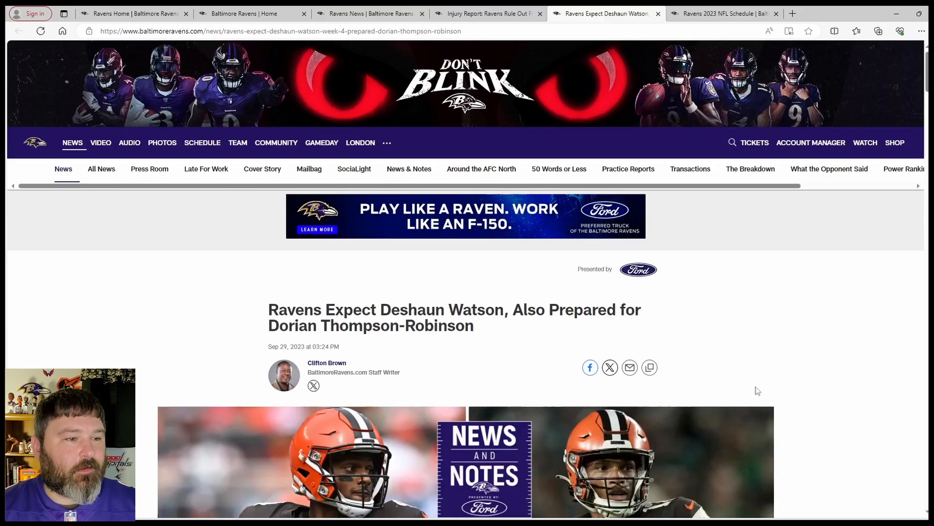
mouse_move(457, 383)
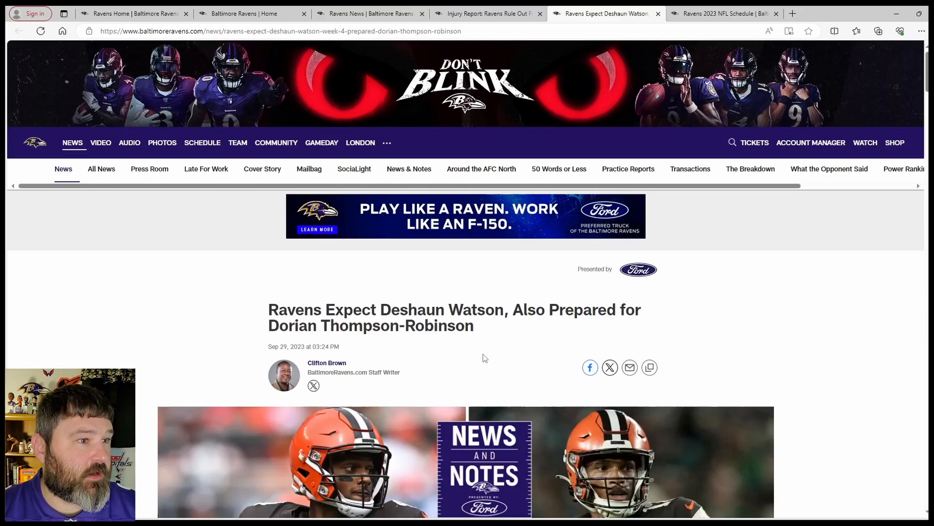
- Switch to the Ravens 2023 schedule and bring the Week 4 game at Cleveland into view
left_click(724, 13)
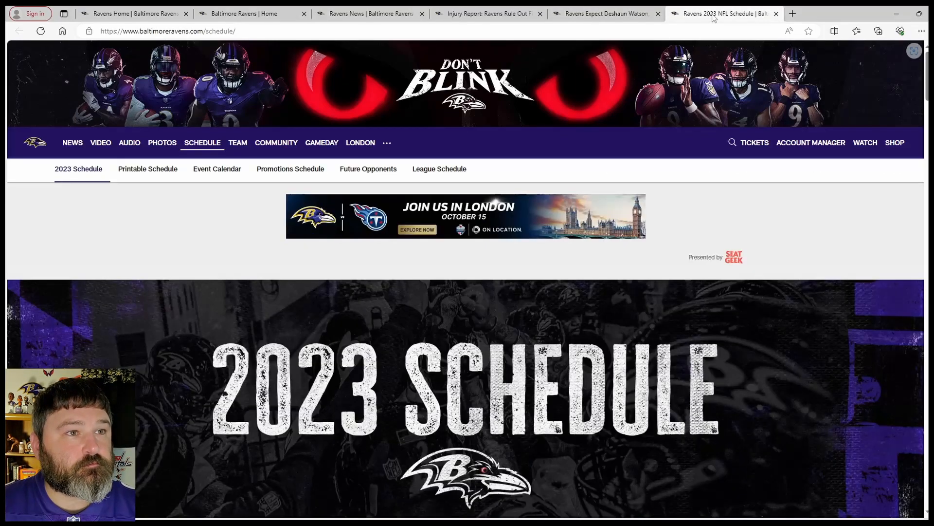
scroll("down", 3)
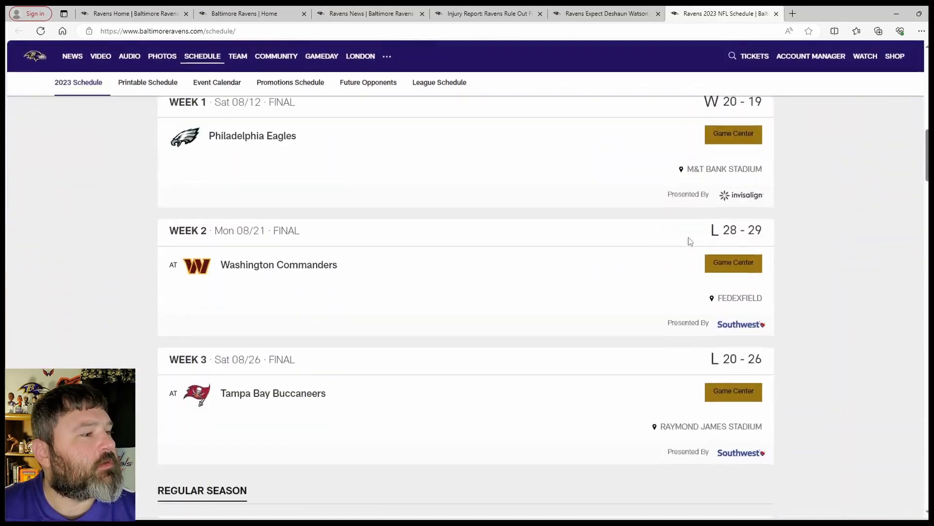
scroll("down", 3)
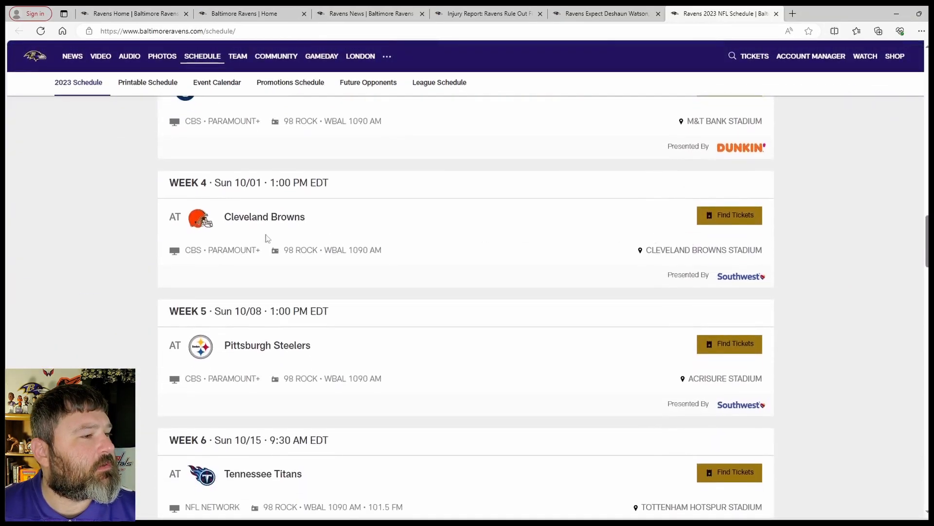
- Select 'Cleveland Browns' in the Week 4 entry and web-search it via the context menu
left_click_drag(243, 217, 304, 217)
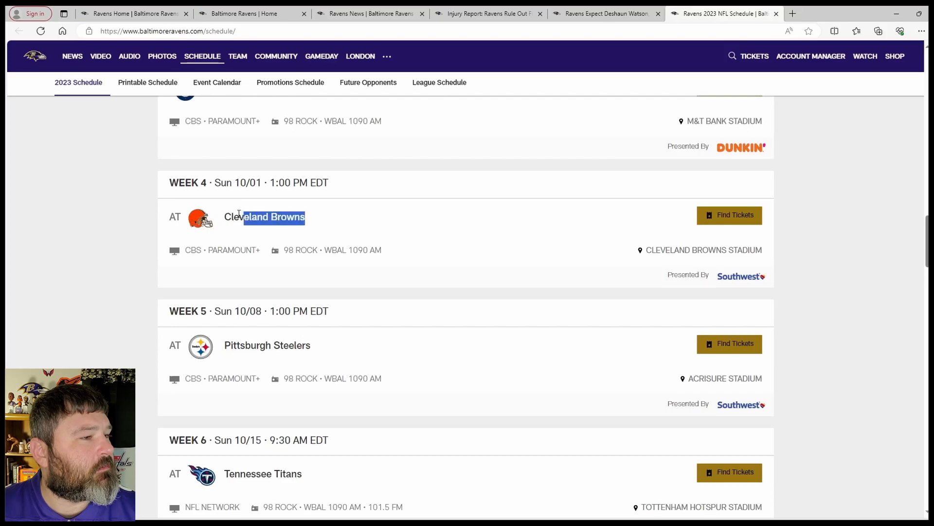
right_click(264, 216)
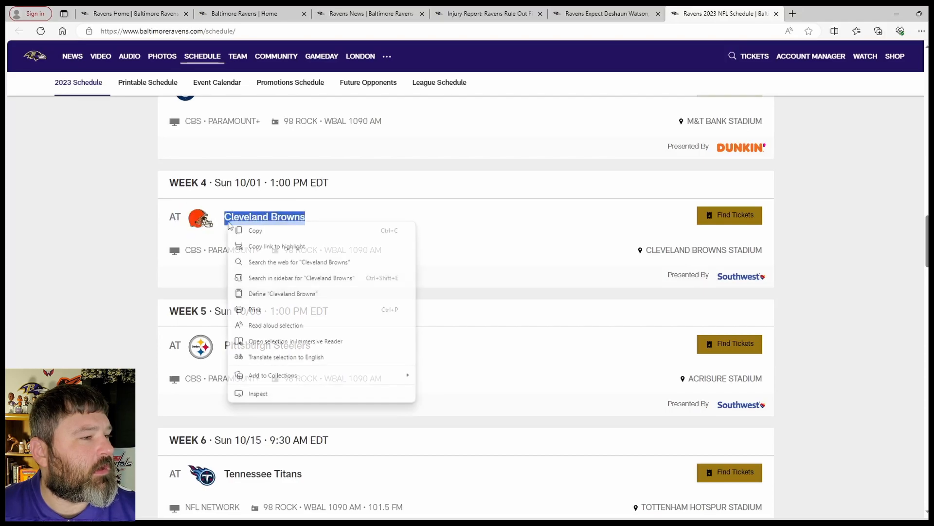
mouse_move(299, 262)
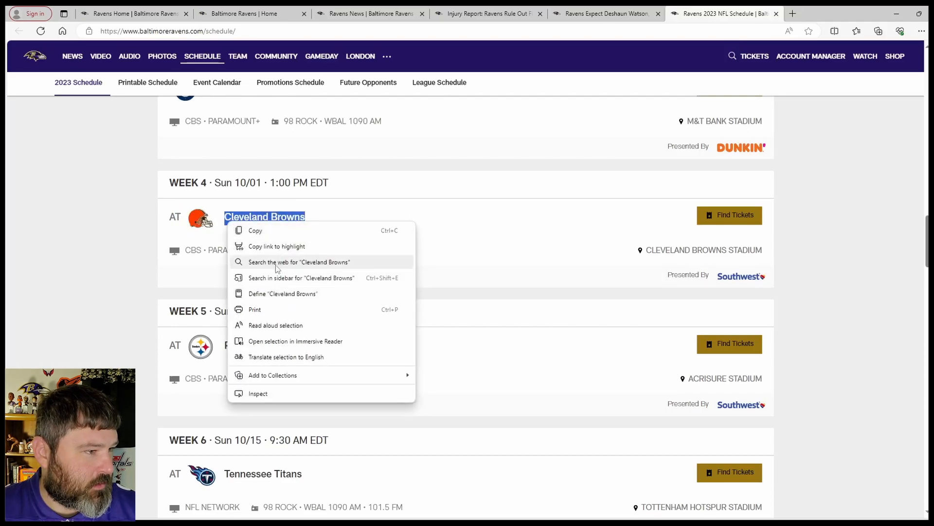
left_click(300, 261)
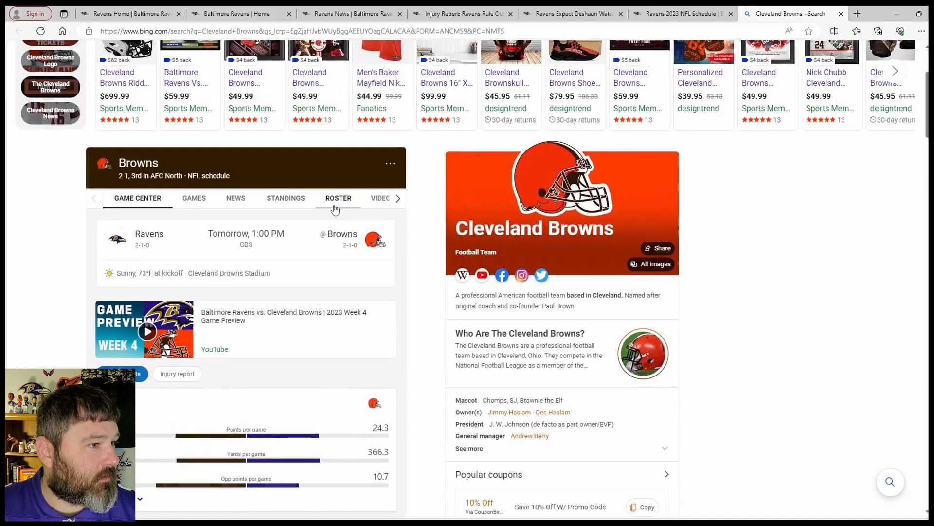
- Show the Browns roster's defense list and read down past Myles Garrett and Denzel Ward
left_click(339, 199)
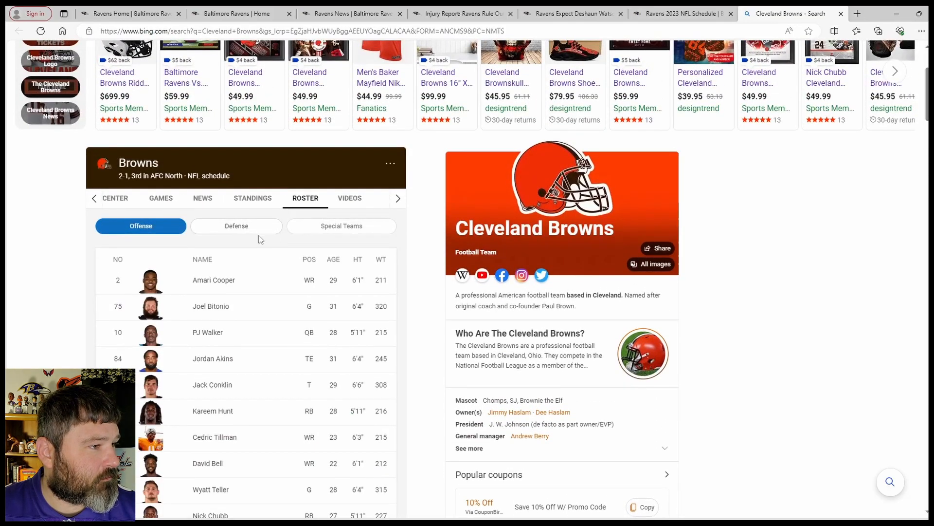
left_click(236, 226)
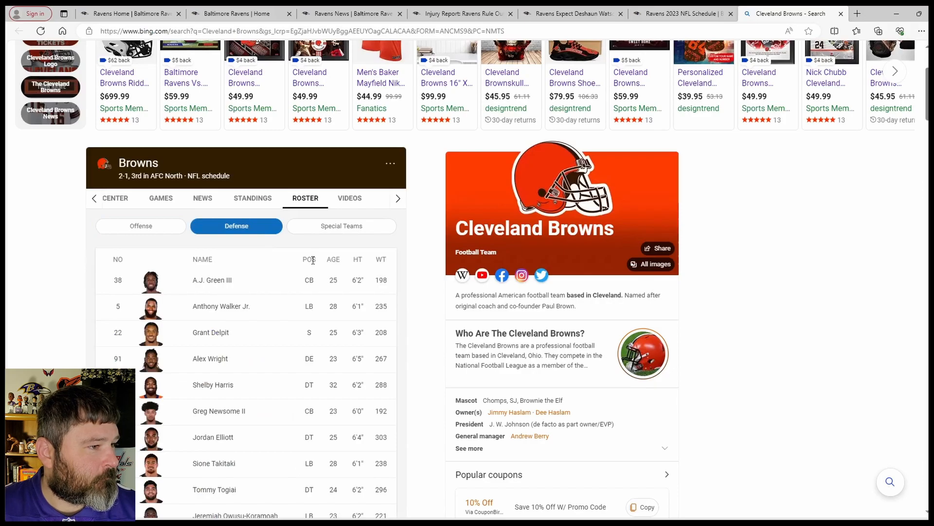
scroll("down", 3)
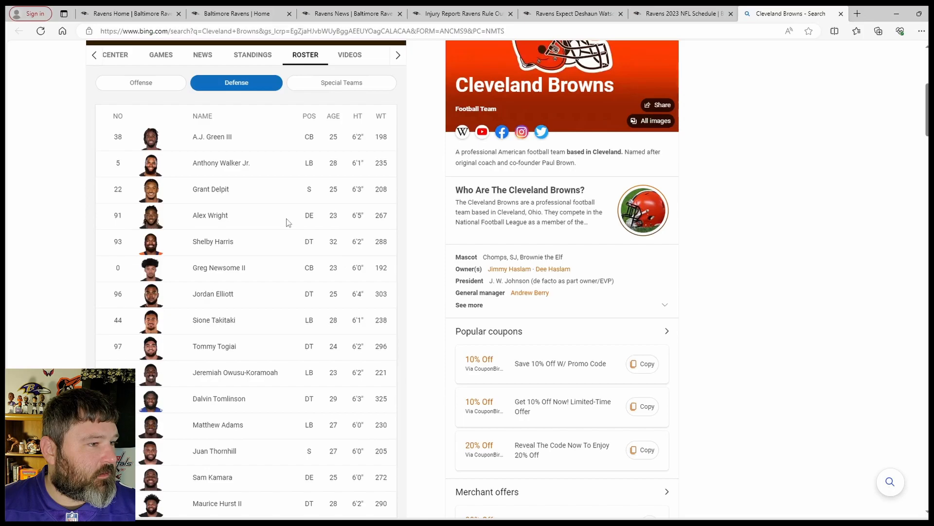
scroll("down", 3)
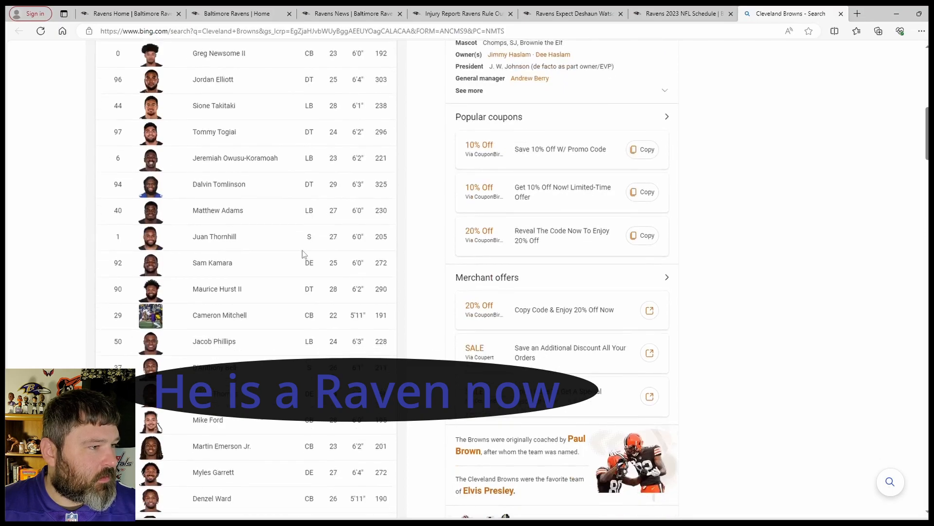
scroll("down", 3)
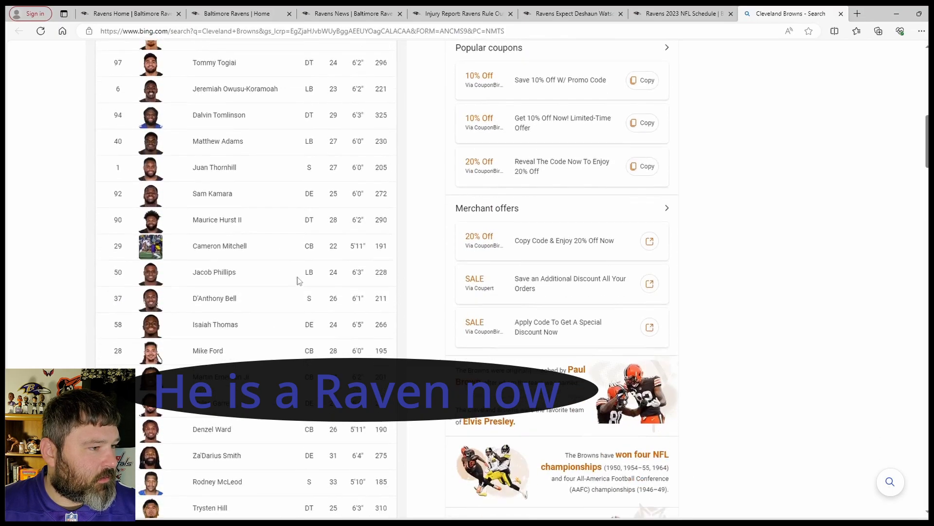
scroll("down", 3)
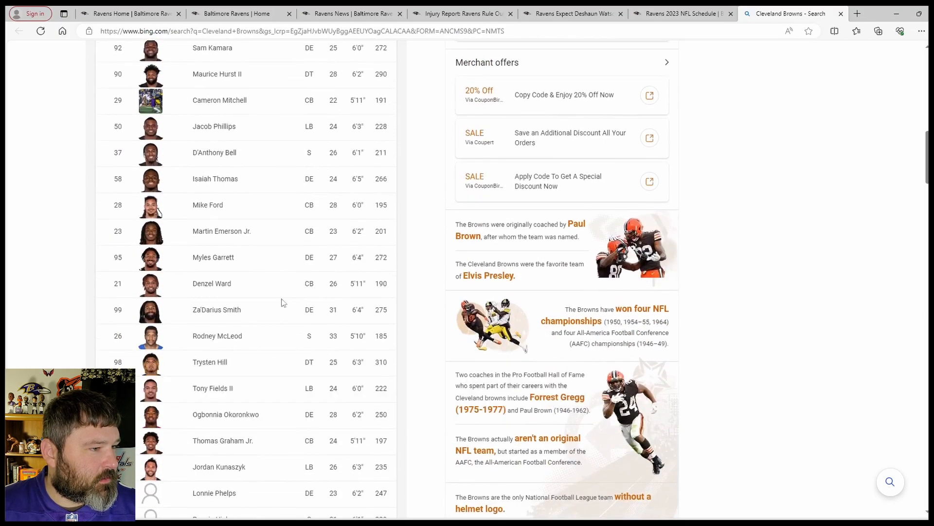
scroll("down", 3)
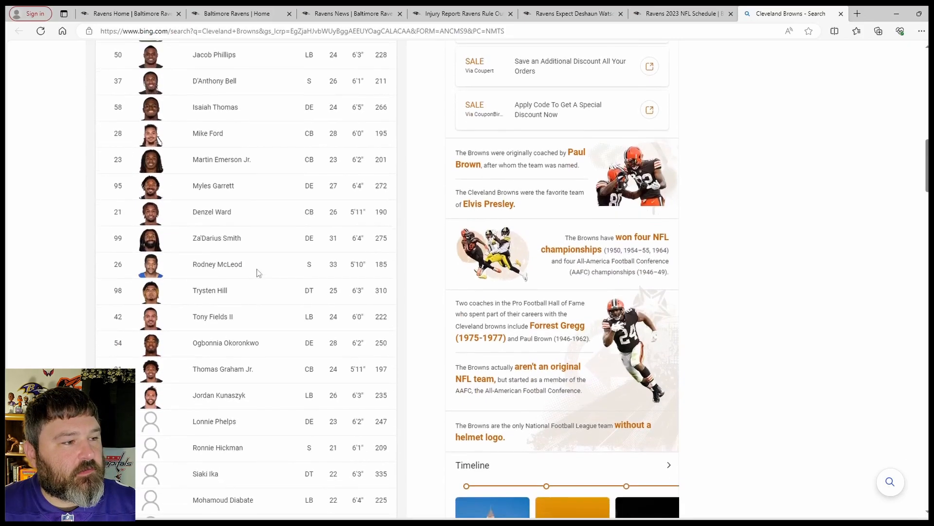
mouse_move(220, 250)
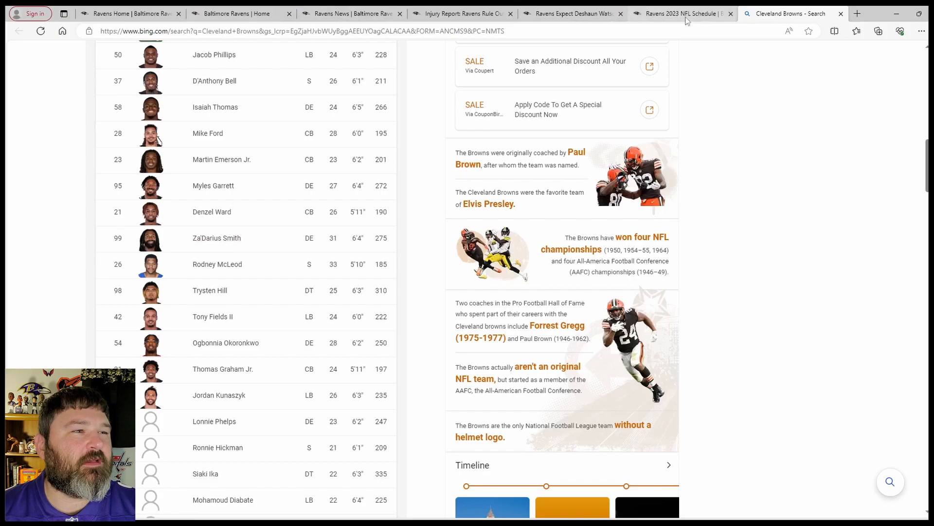
mouse_move(683, 13)
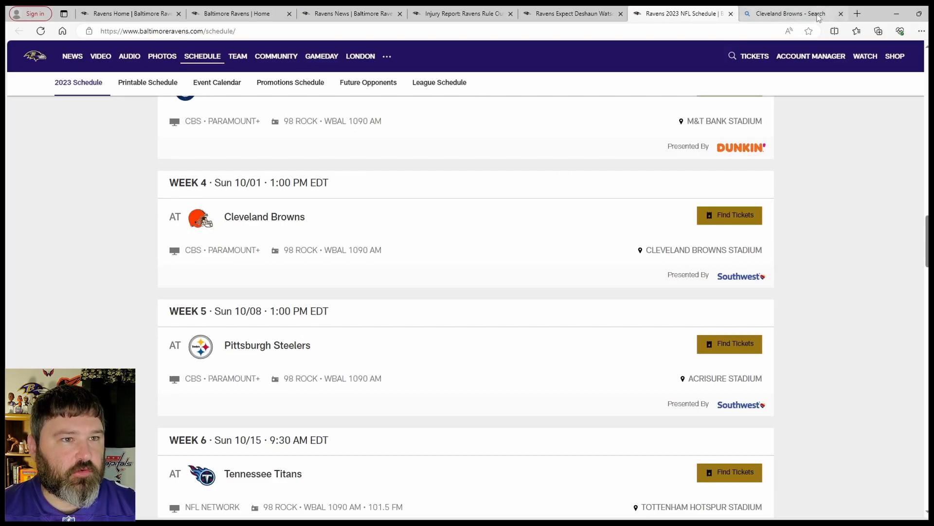
- Revisit the Browns search results, then scroll to the Browns section of the injury report
left_click(786, 13)
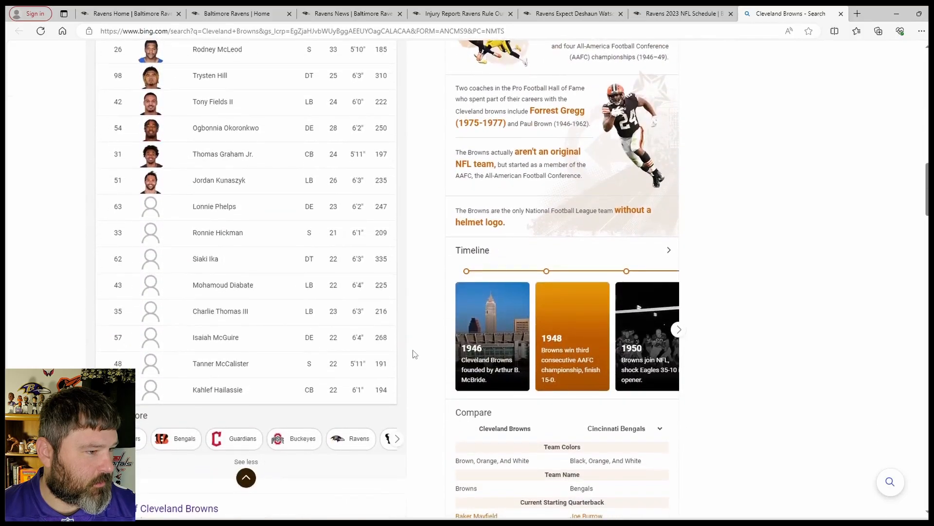
left_click(240, 13)
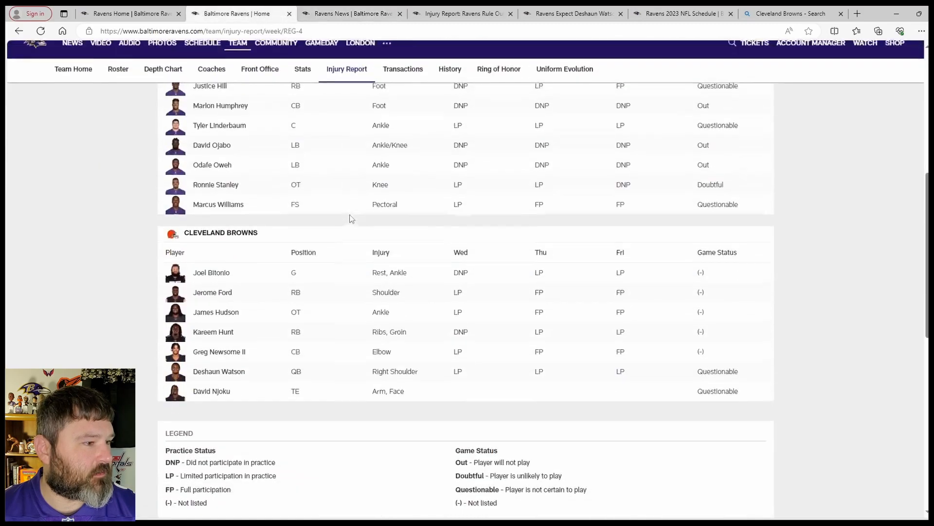
scroll("down", 3)
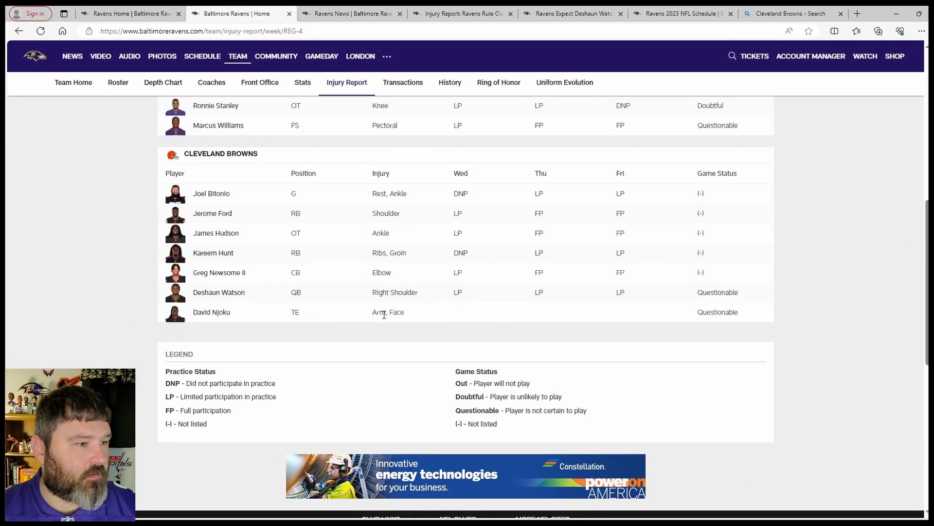
mouse_move(571, 336)
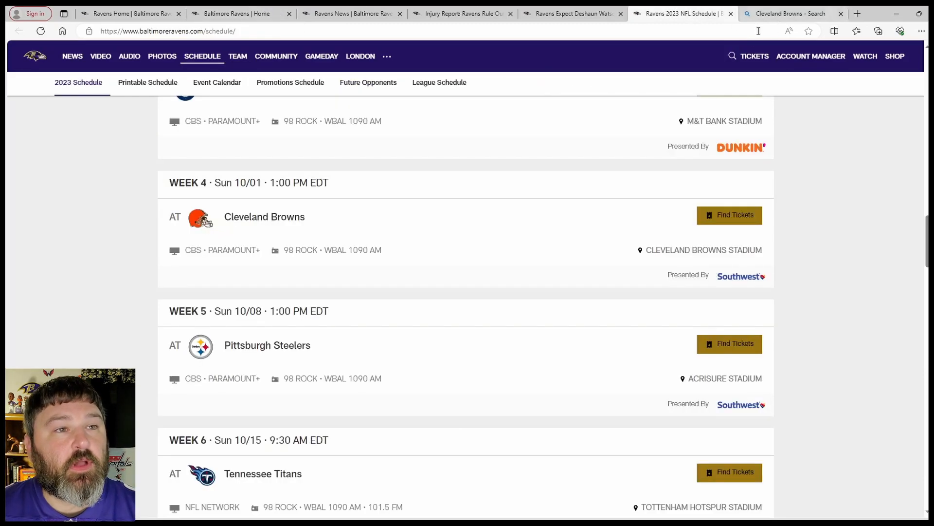
mouse_move(809, 212)
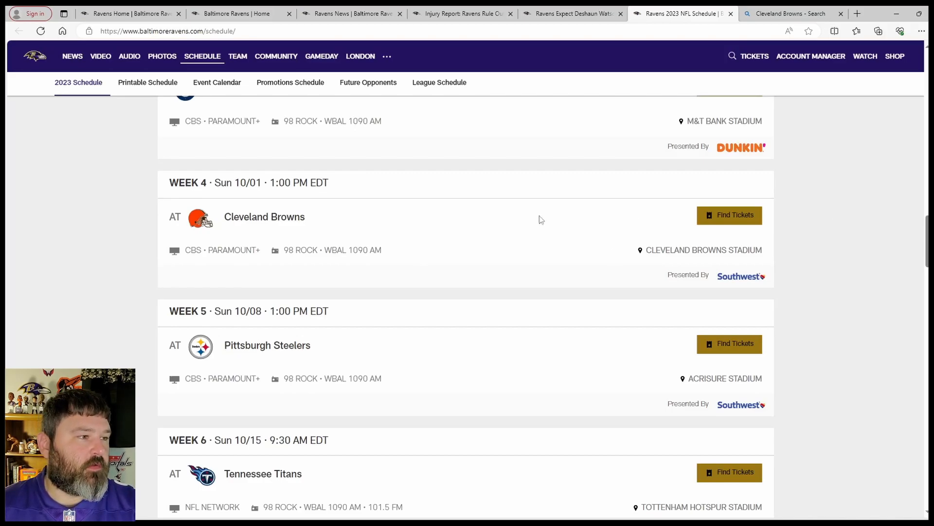
mouse_move(445, 235)
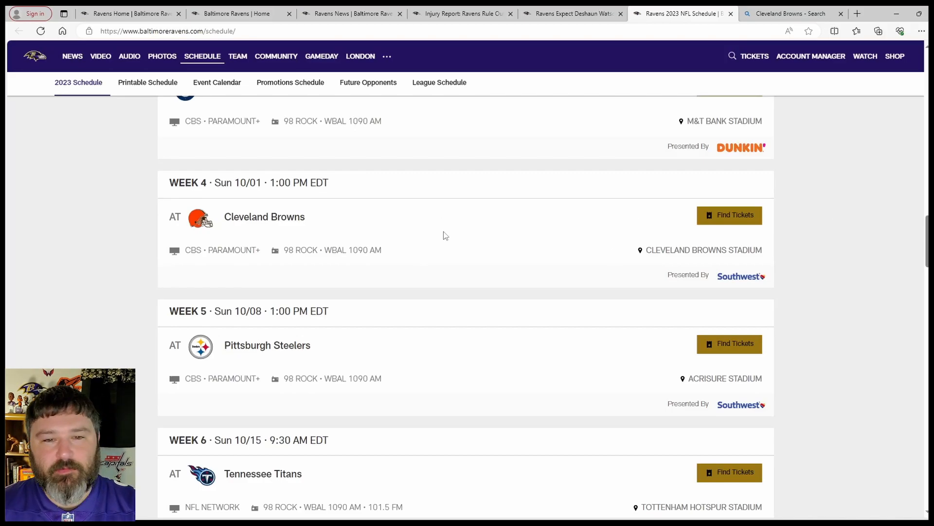
mouse_move(505, 242)
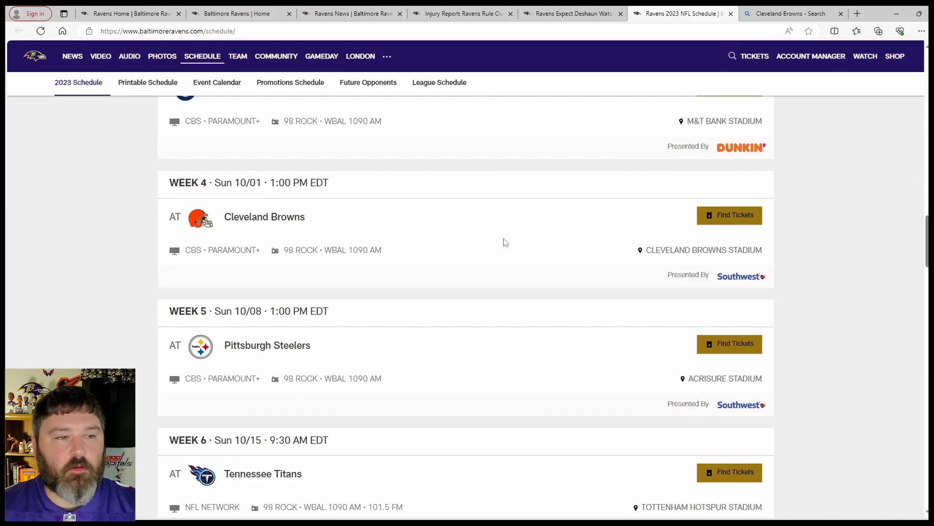